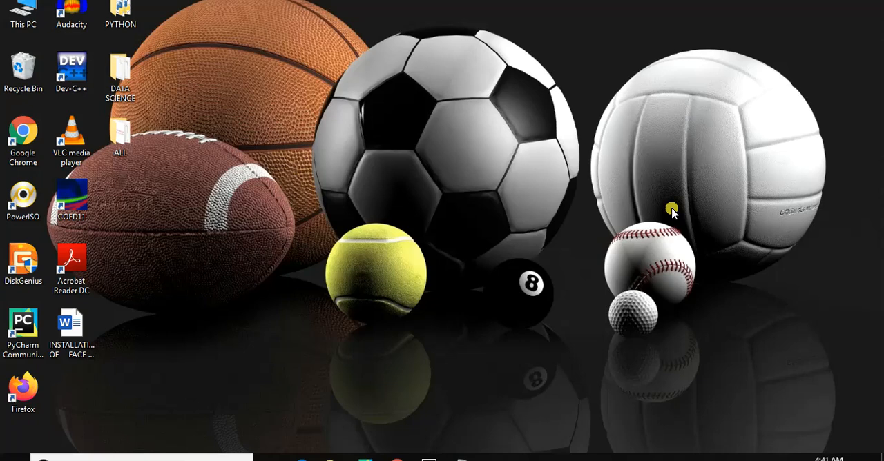
mouse_move(577, 245)
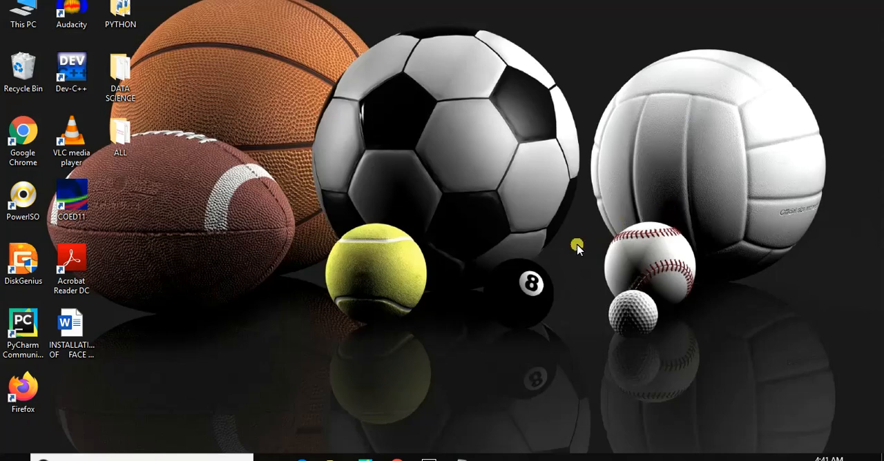
mouse_move(245, 350)
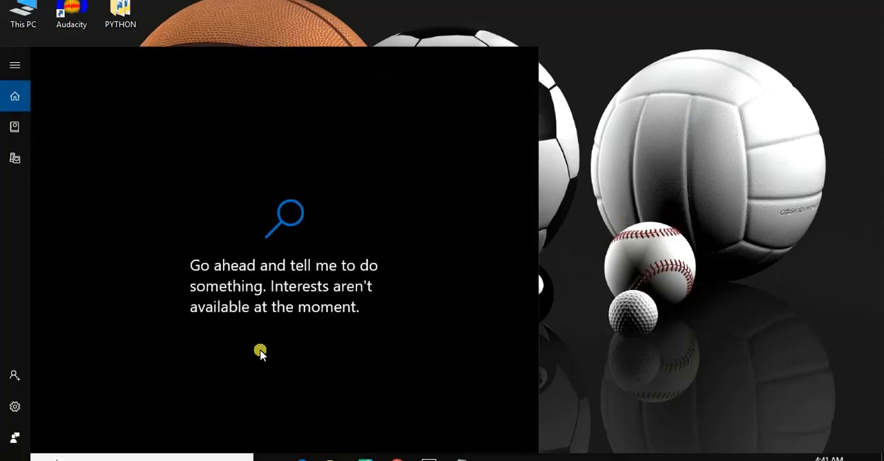
- Search Start for Registry Editor and run it as administrator
type("reg")
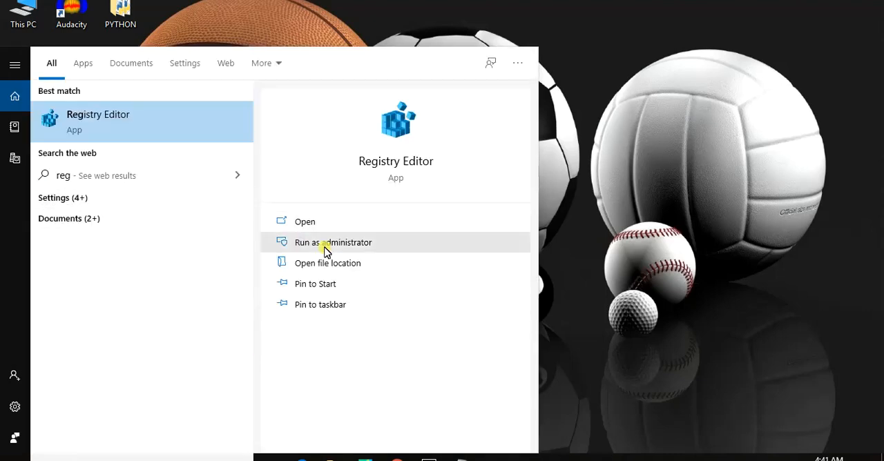
left_click(333, 242)
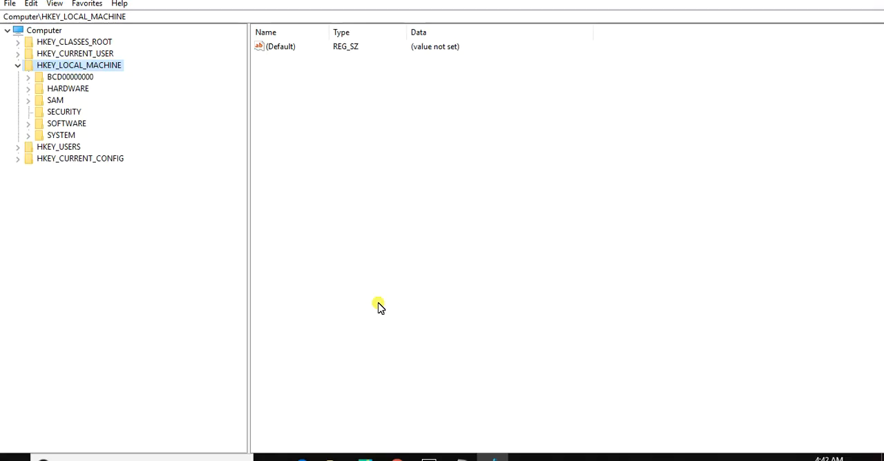
mouse_move(171, 181)
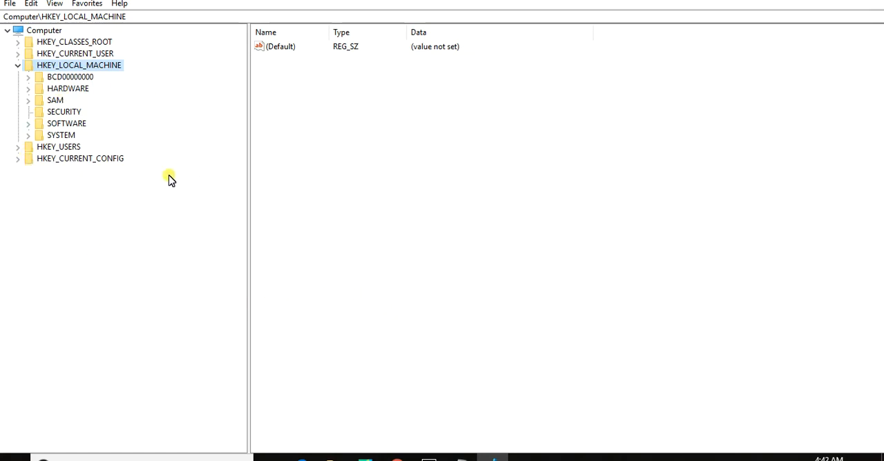
mouse_move(152, 102)
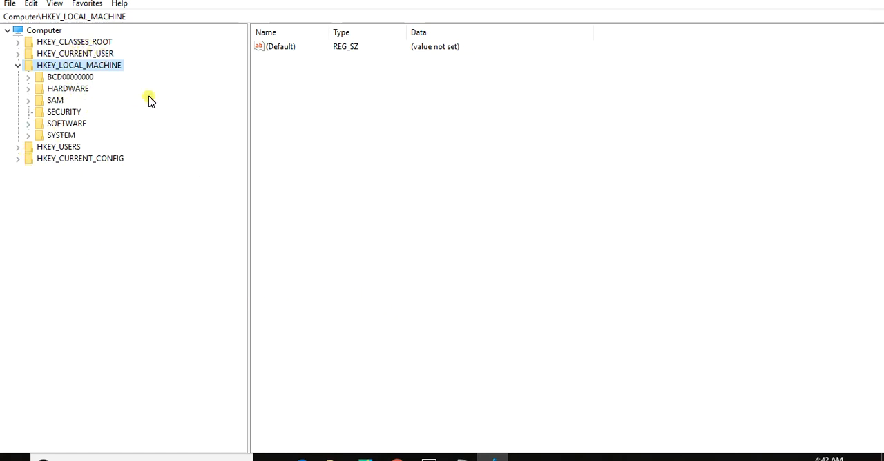
mouse_move(122, 76)
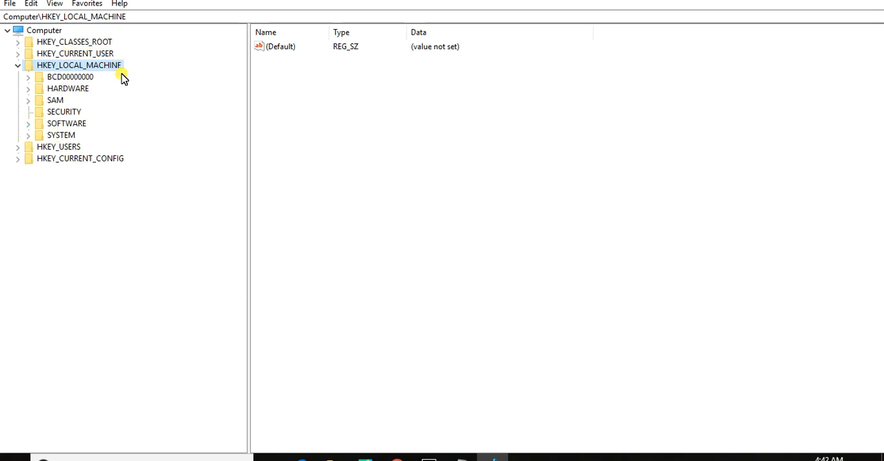
mouse_move(81, 135)
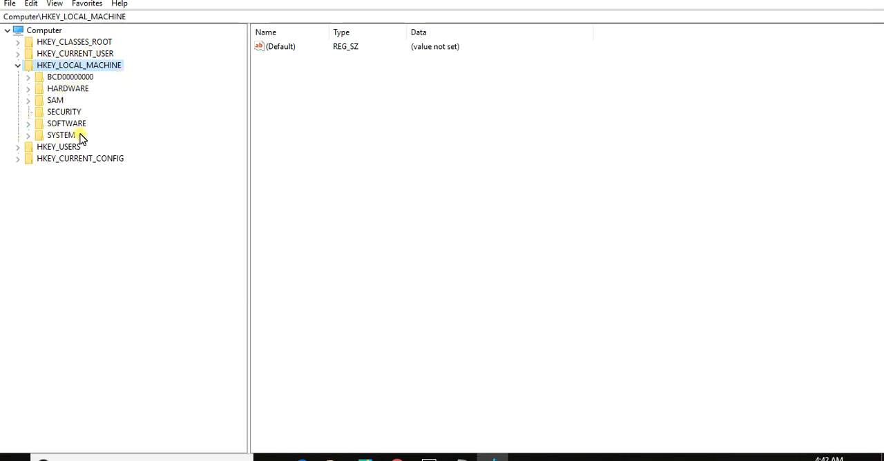
- Expand HKEY_LOCAL_MACHINE > SYSTEM > CurrentControlSet in the registry tree
left_click(17, 65)
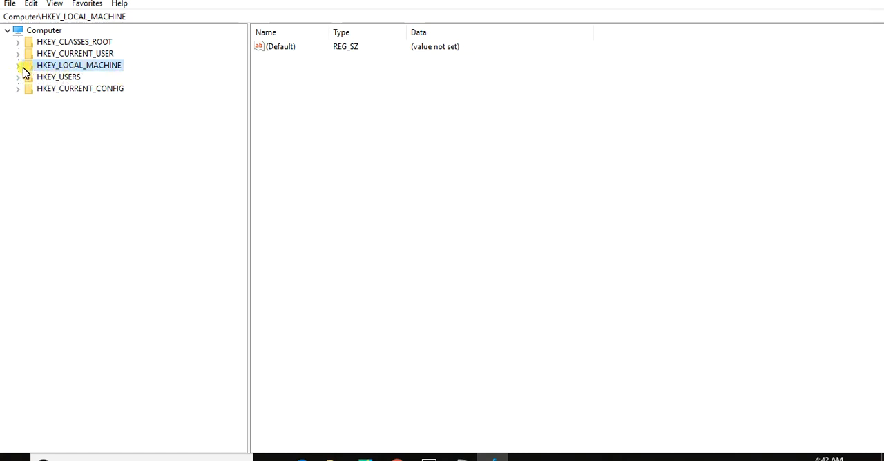
mouse_move(19, 69)
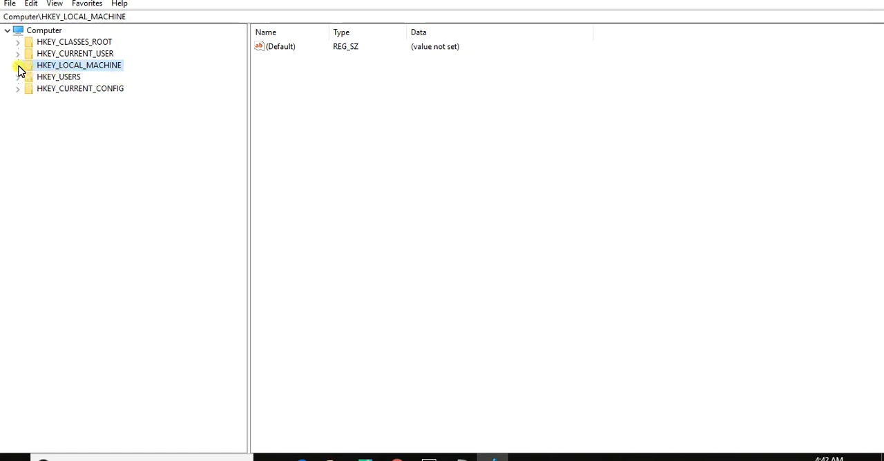
left_click(17, 65)
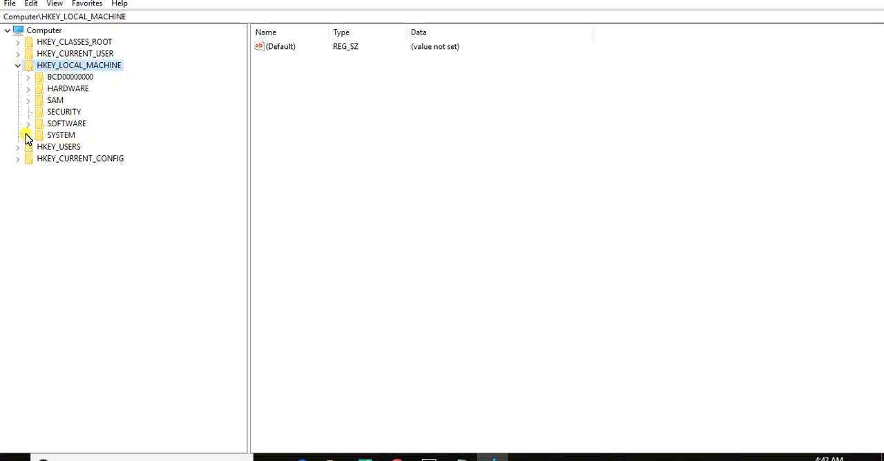
left_click(27, 134)
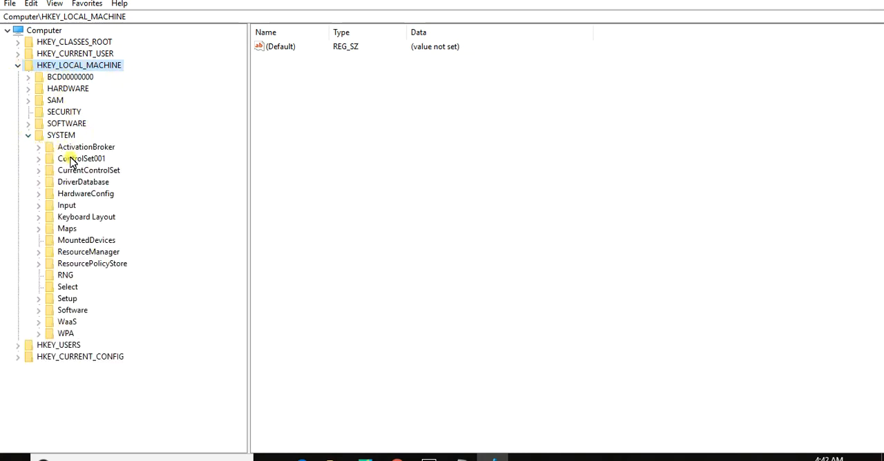
mouse_move(128, 159)
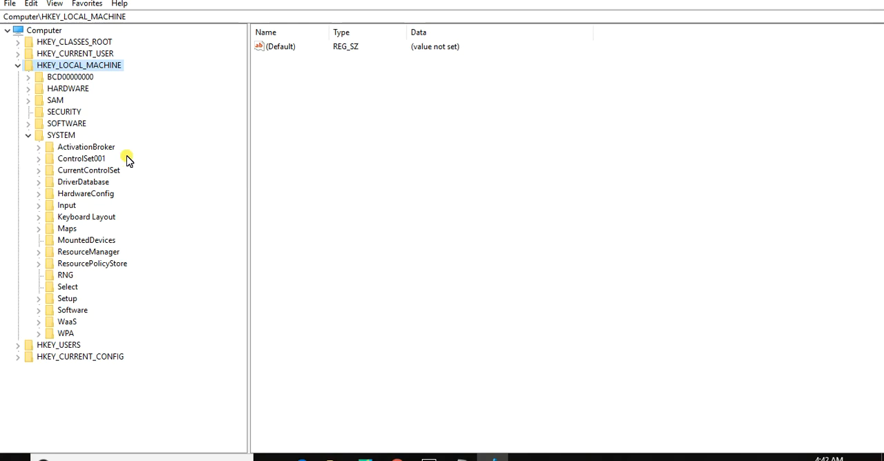
mouse_move(110, 277)
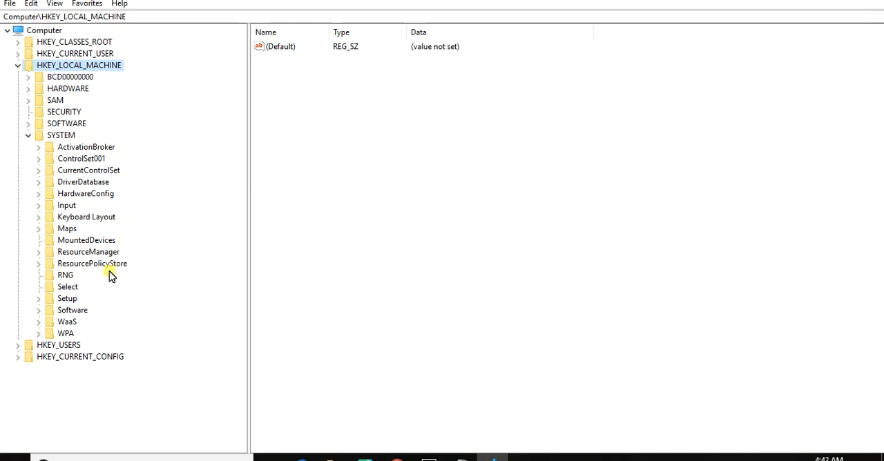
mouse_move(89, 265)
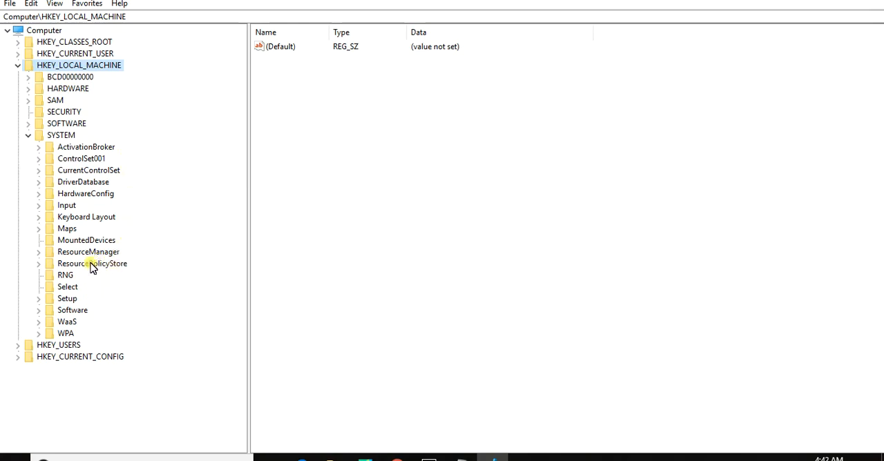
mouse_move(93, 182)
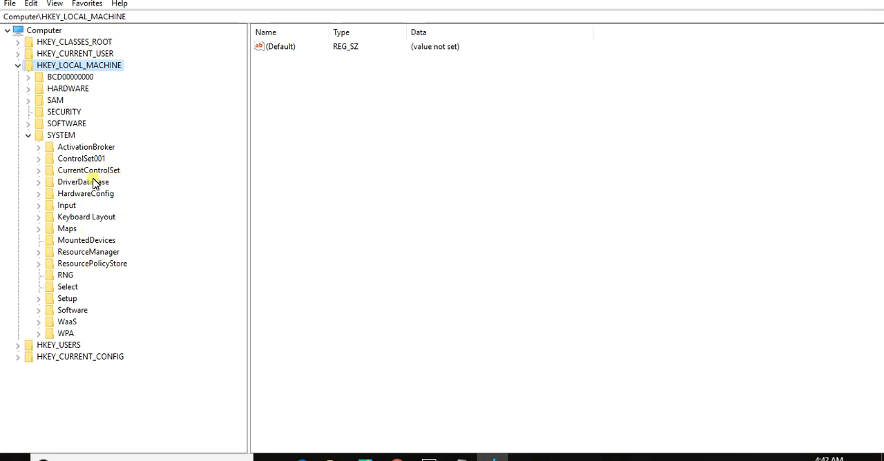
left_click(39, 170)
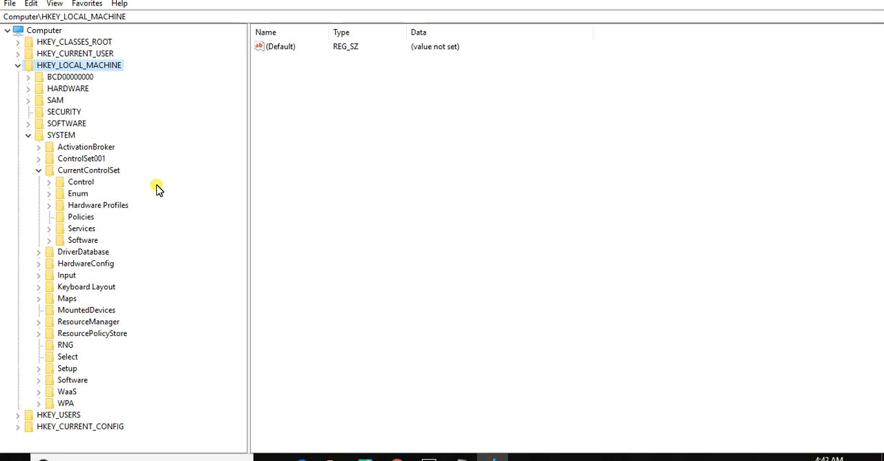
mouse_move(94, 240)
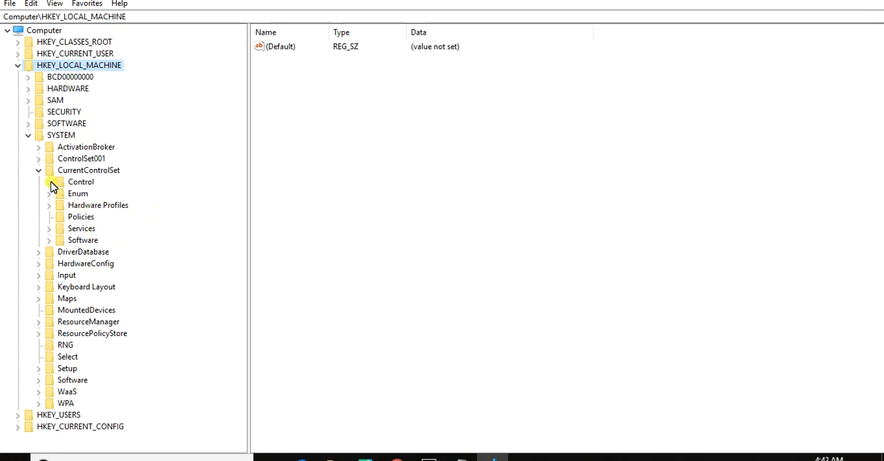
- Expand Control, scroll down to RadioManagement, and expand it
left_click(54, 182)
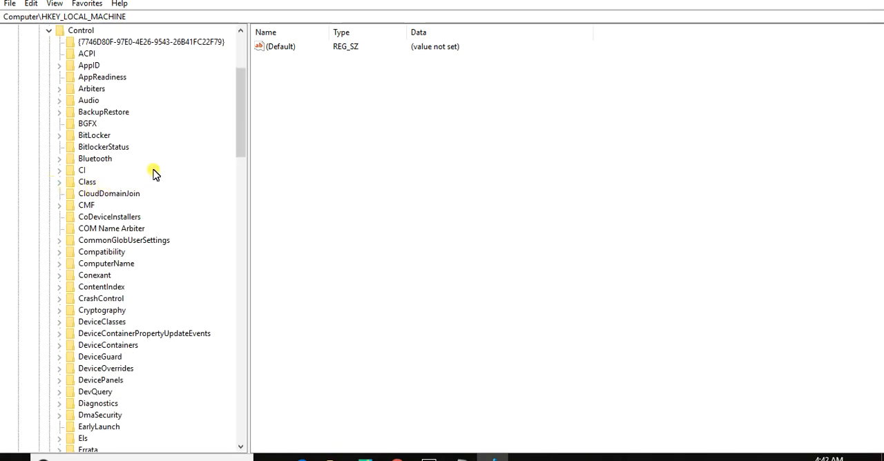
scroll("down", 3)
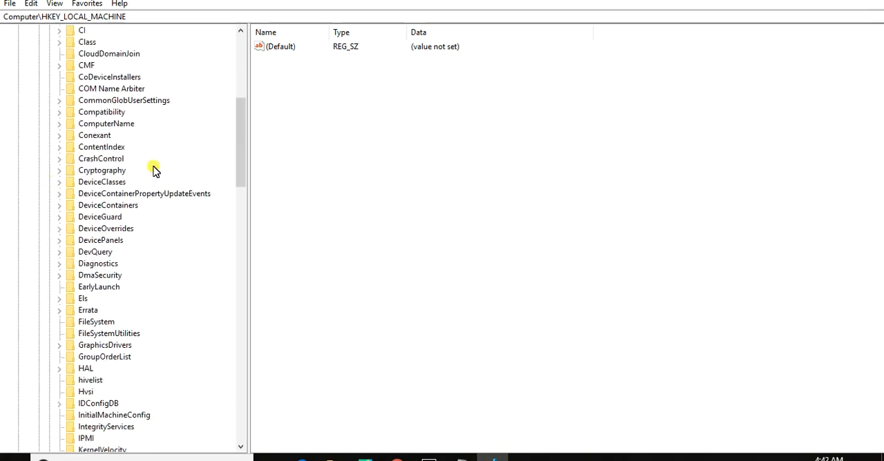
scroll("down", 3)
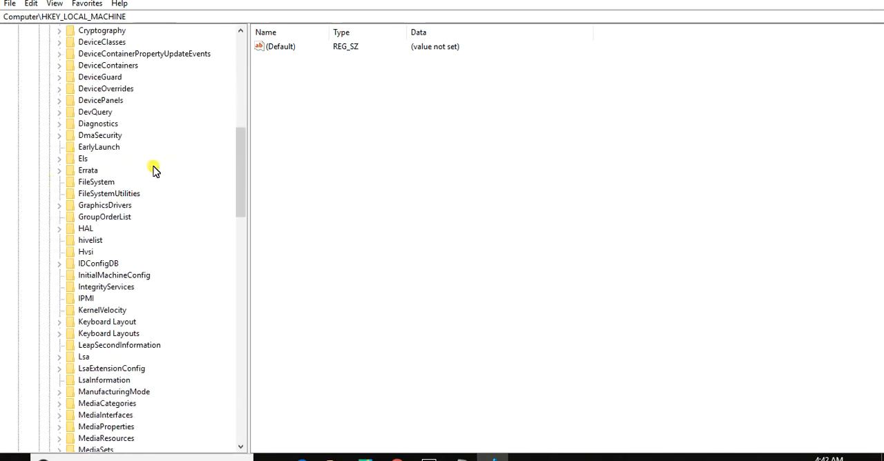
scroll("down", 3)
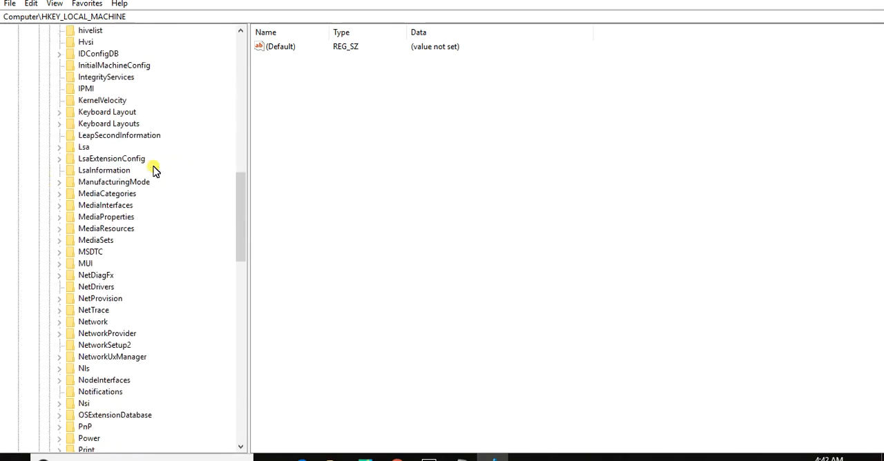
scroll("down", 3)
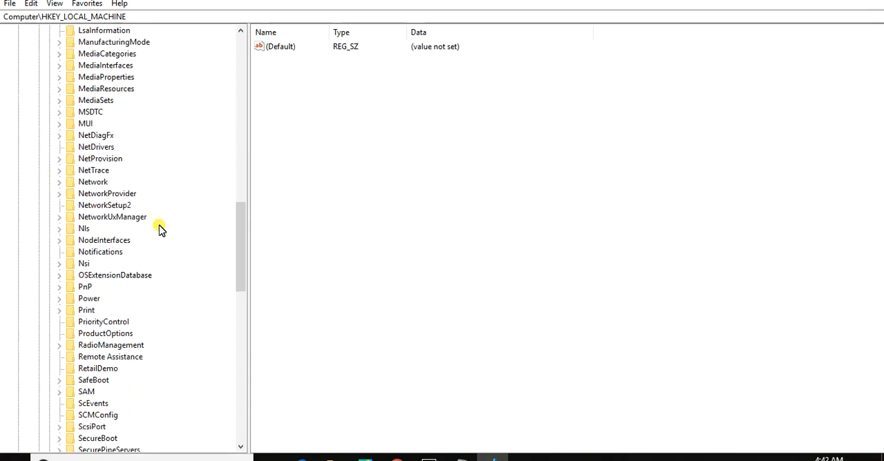
scroll("down", 3)
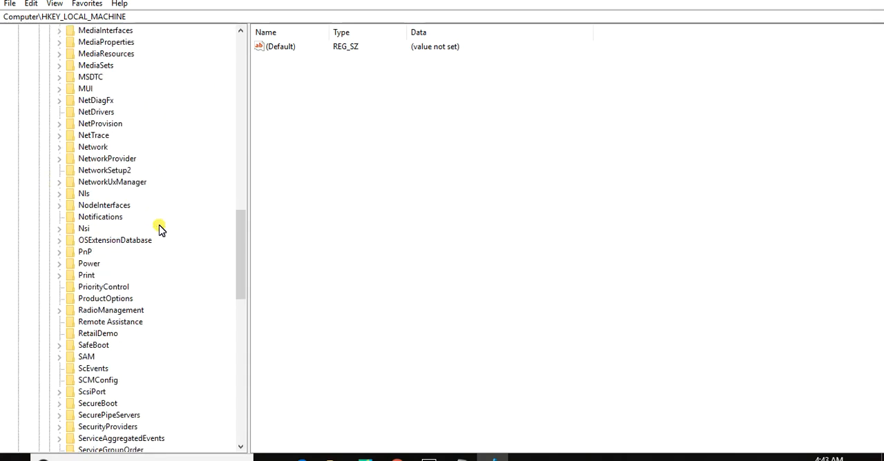
scroll("up", 3)
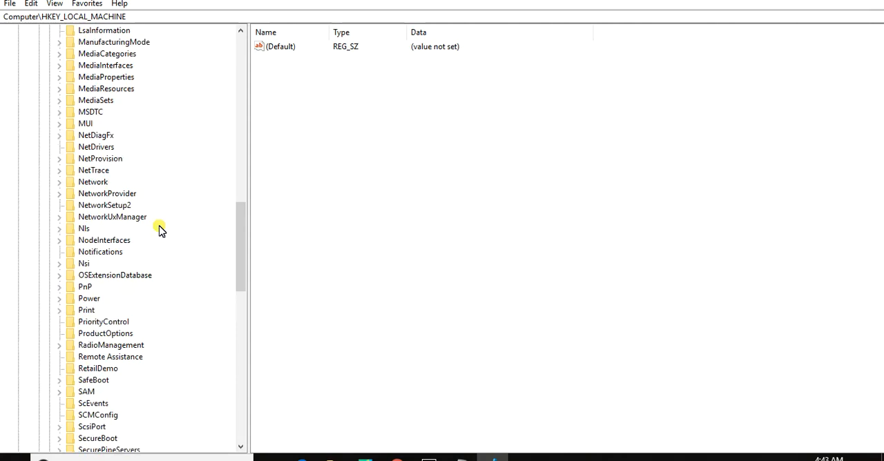
scroll("down", 3)
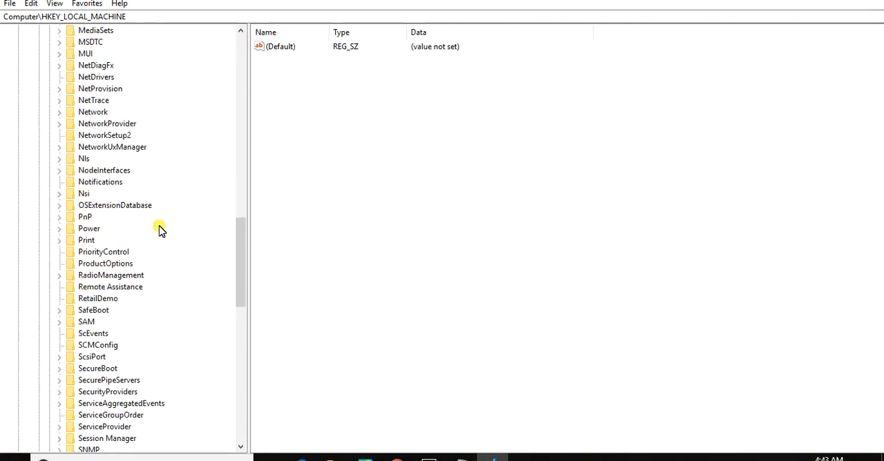
mouse_move(111, 275)
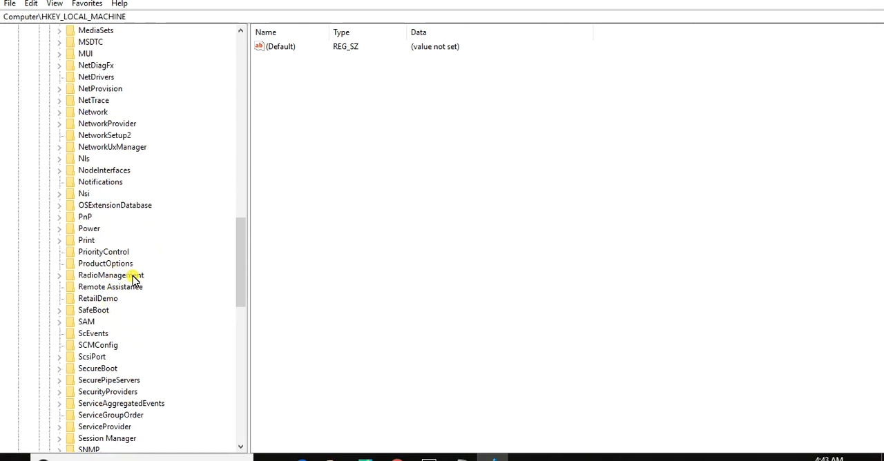
mouse_move(64, 282)
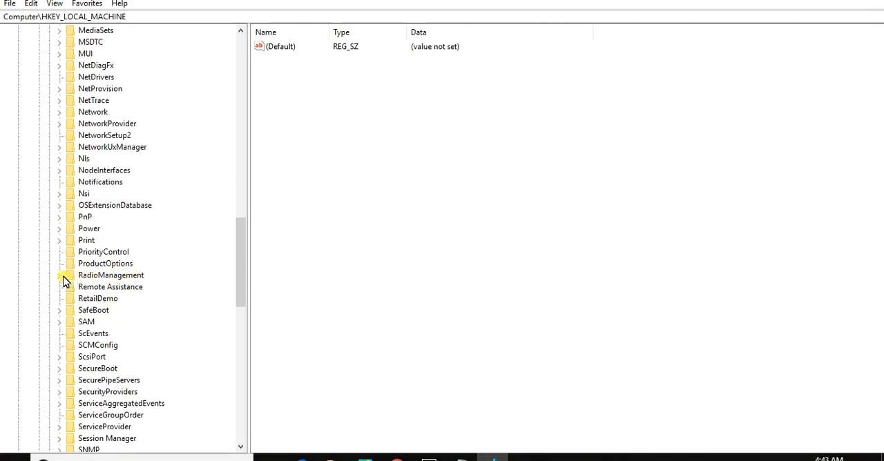
left_click(58, 275)
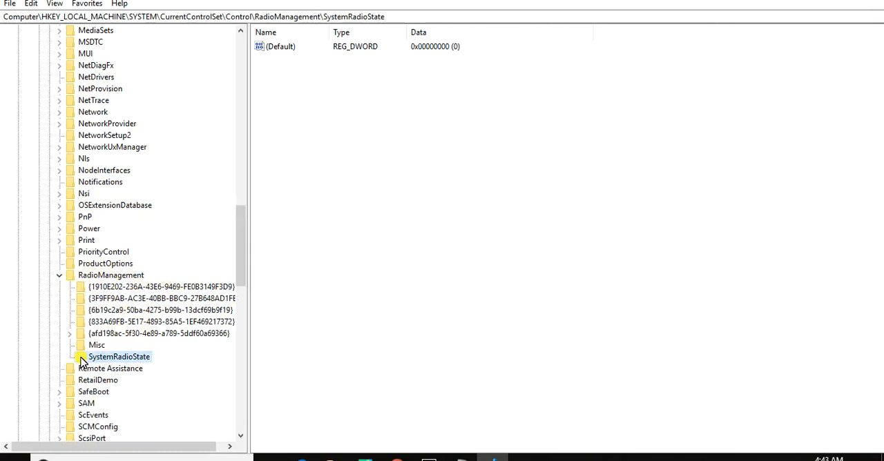
mouse_move(353, 76)
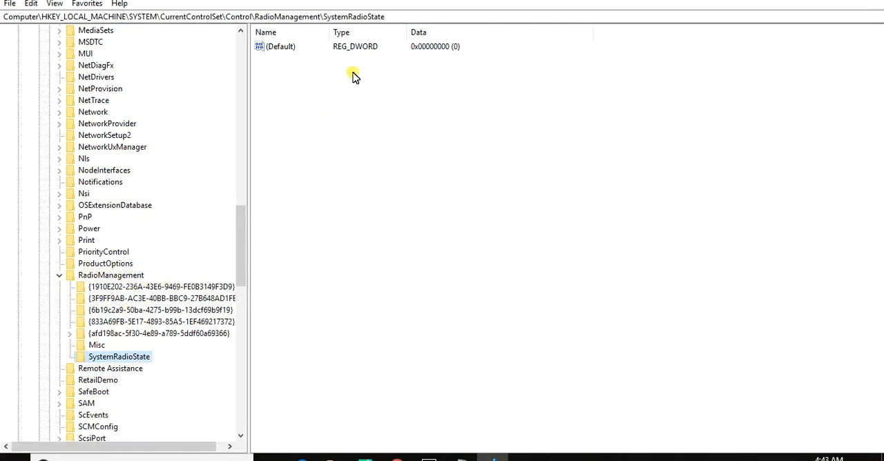
- Select SystemRadioState and inspect its (Default) REG_DWORD value of 0
left_click(279, 47)
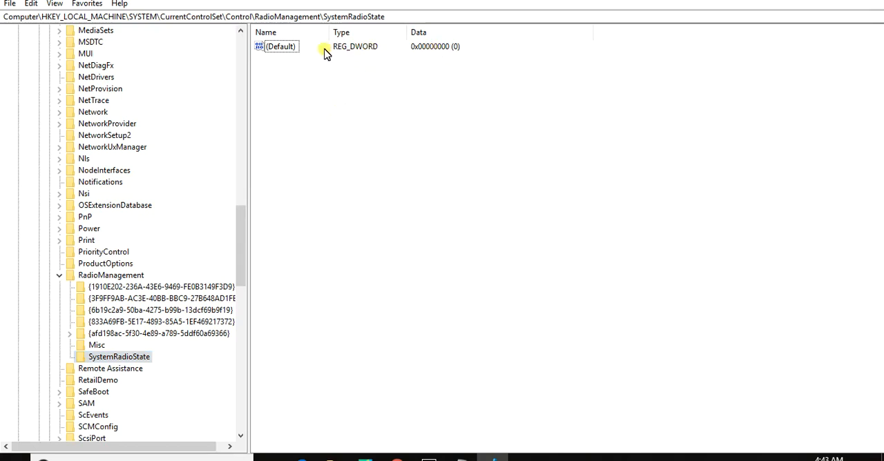
mouse_move(428, 51)
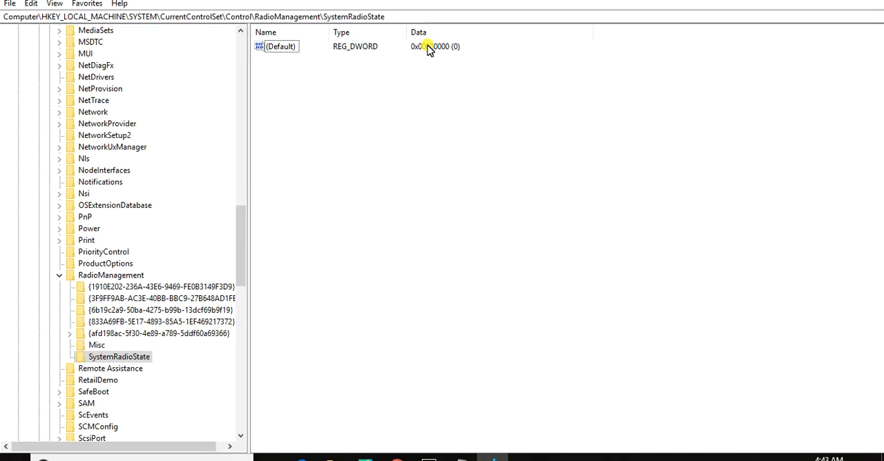
mouse_move(390, 58)
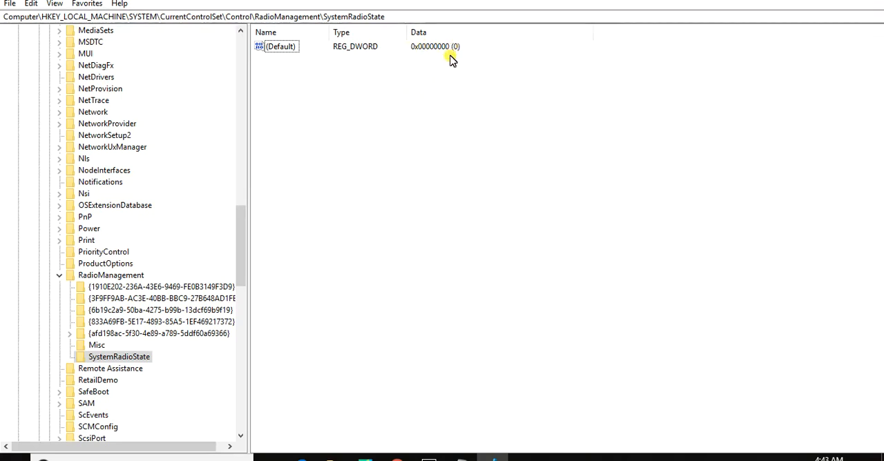
mouse_move(416, 49)
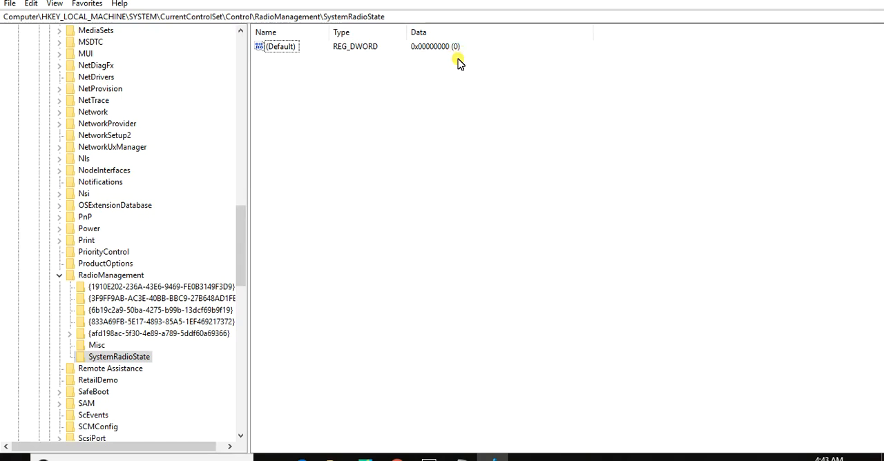
mouse_move(451, 46)
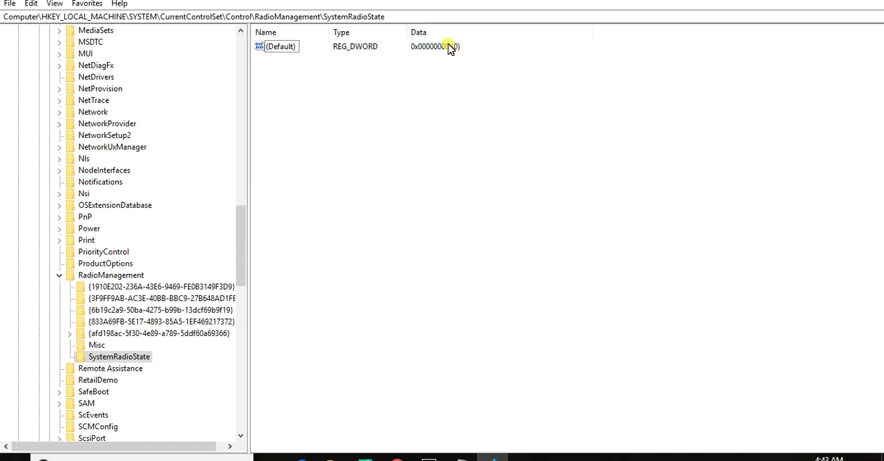
mouse_move(455, 69)
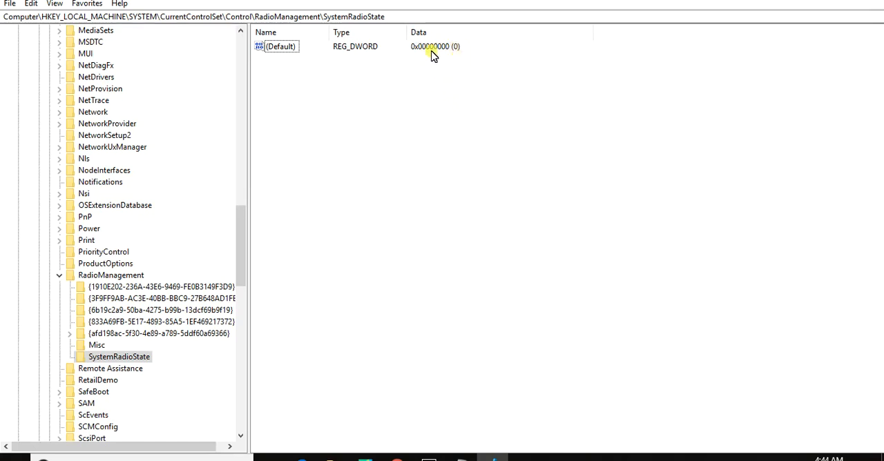
left_click(468, 55)
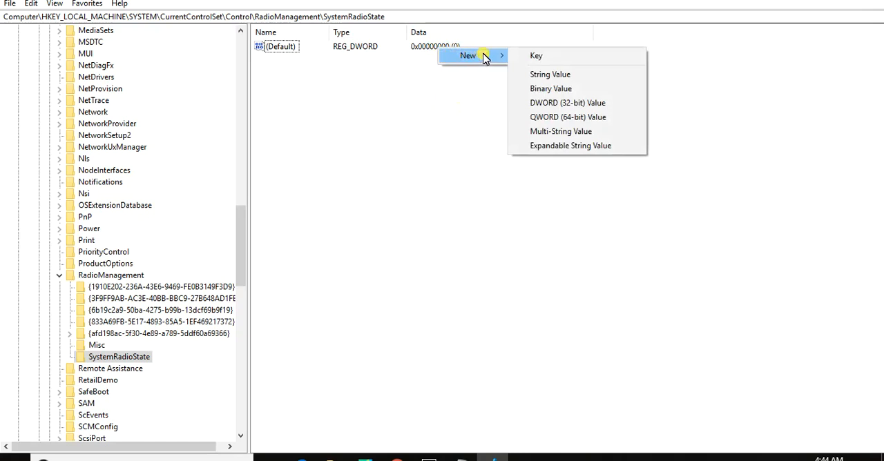
mouse_move(434, 53)
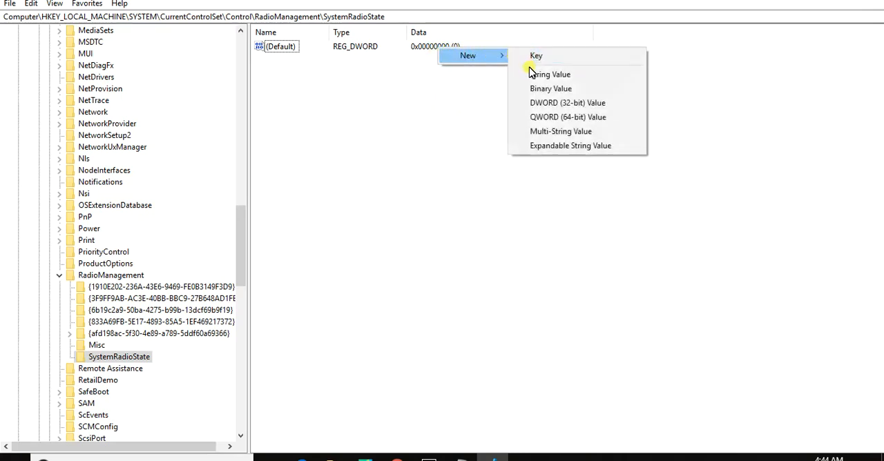
- Open the Modify editor for SystemRadioState's (Default) value
right_click(278, 47)
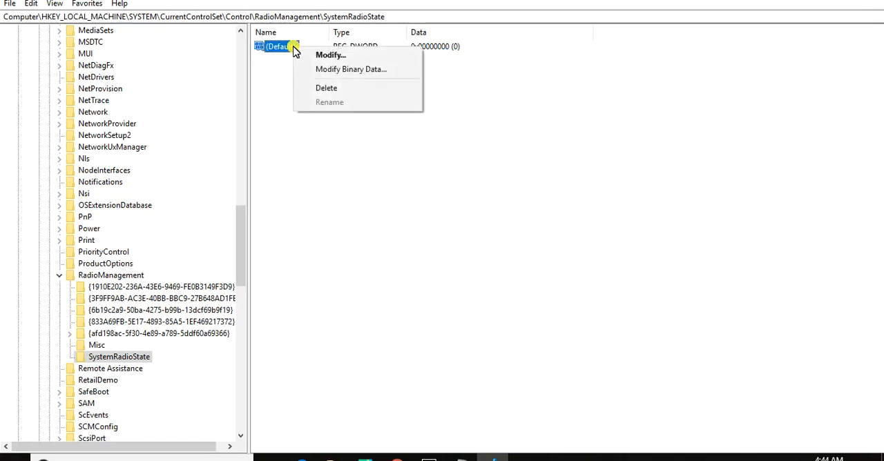
mouse_move(291, 54)
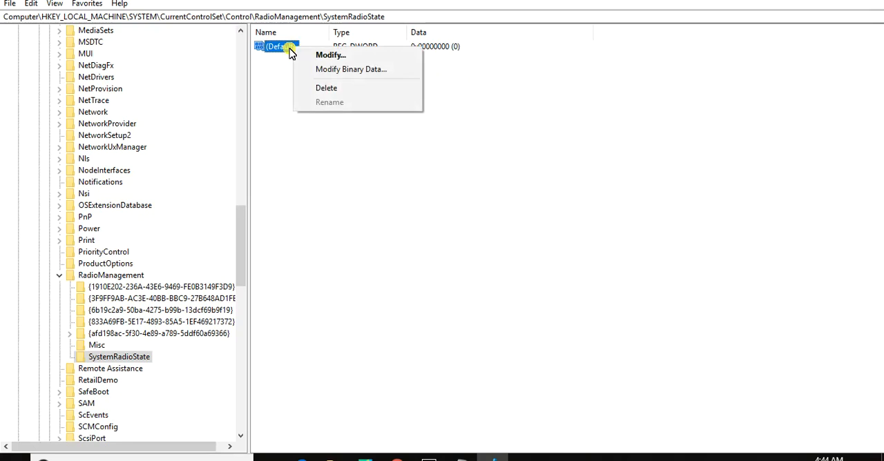
mouse_move(332, 55)
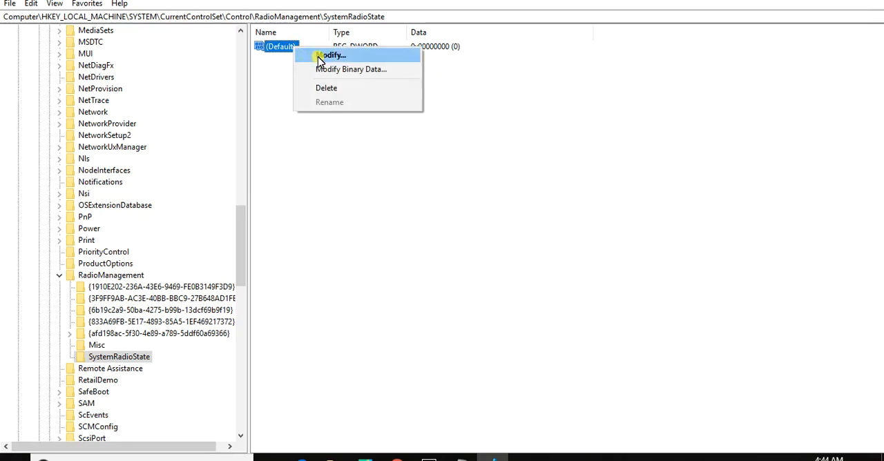
left_click(333, 55)
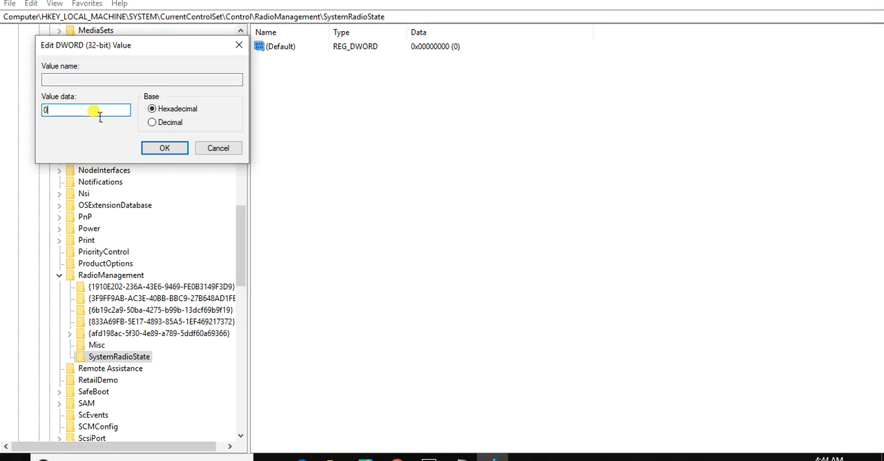
mouse_move(164, 148)
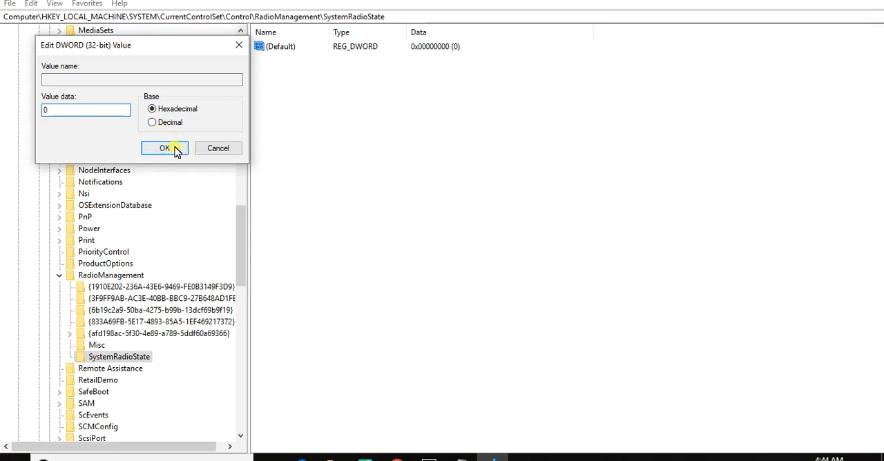
- Keep the (Default) DWORD value data at 0 and confirm with OK
left_click(164, 148)
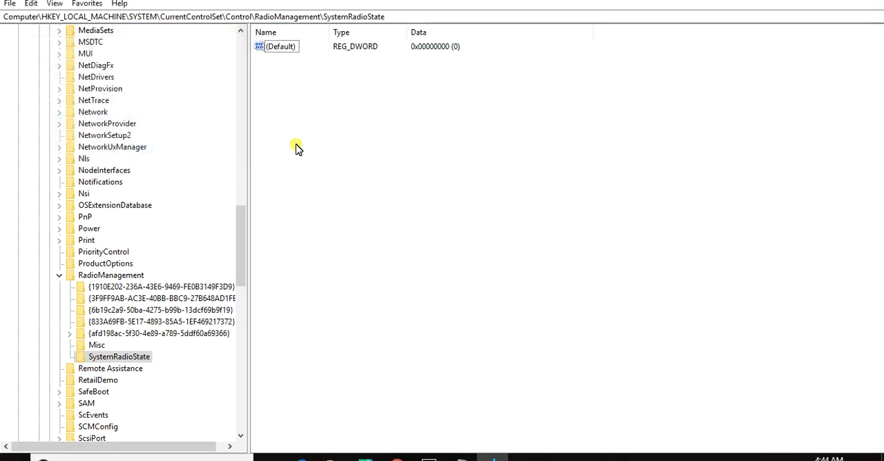
mouse_move(422, 21)
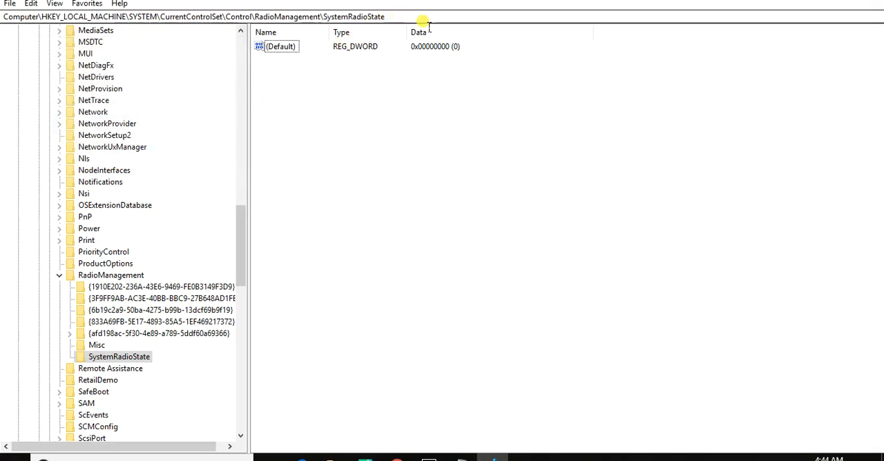